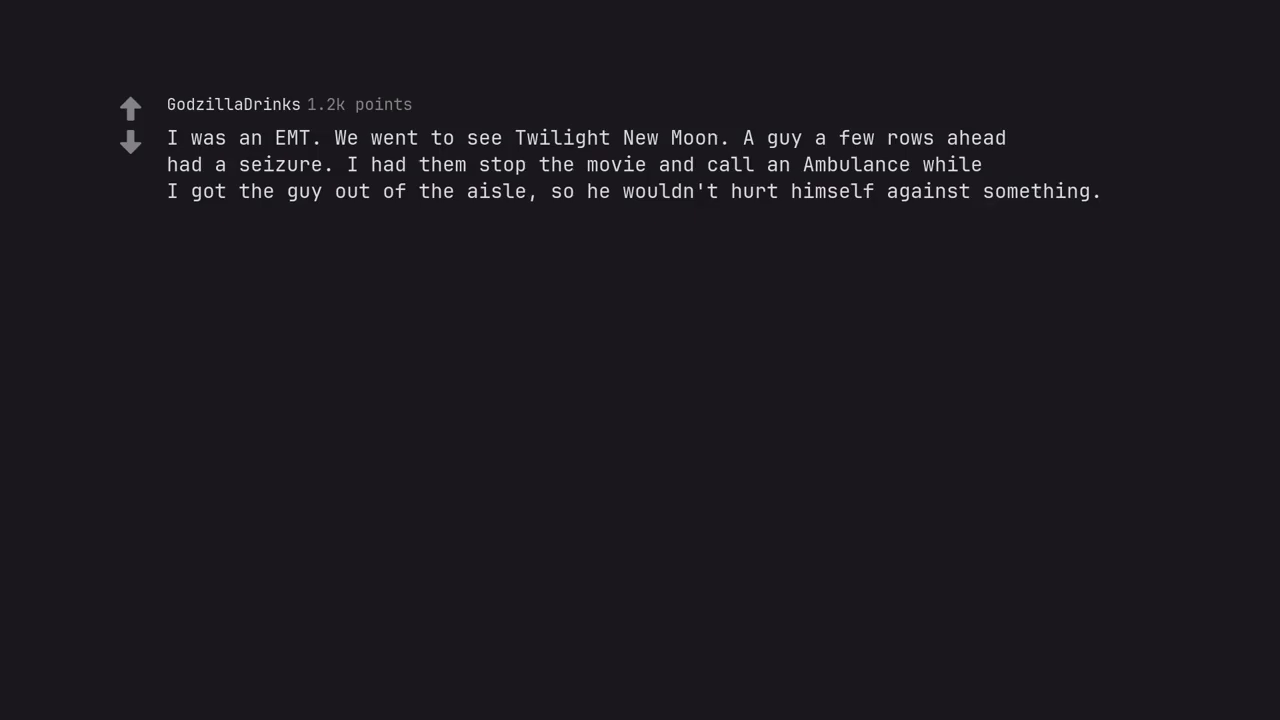
pyautogui.write('They refunded everyone and canceled the show.')
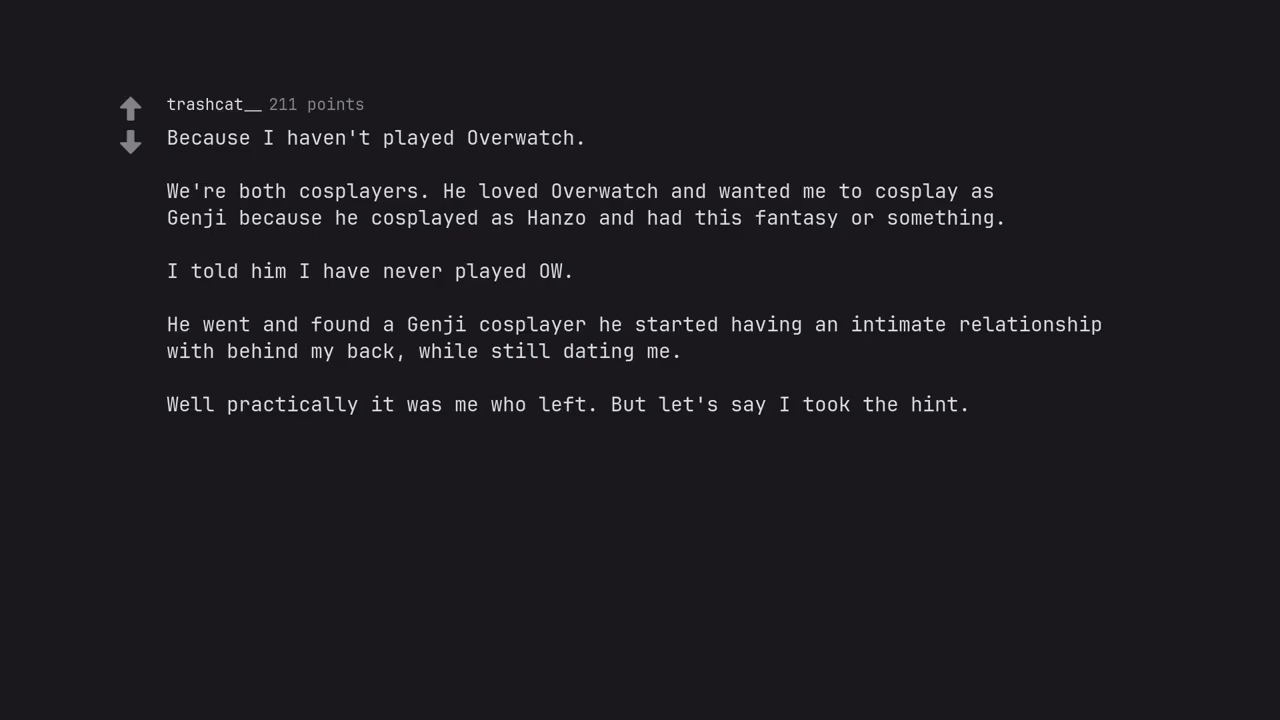
pyautogui.write("I guess it's alright but the communication was shit.")
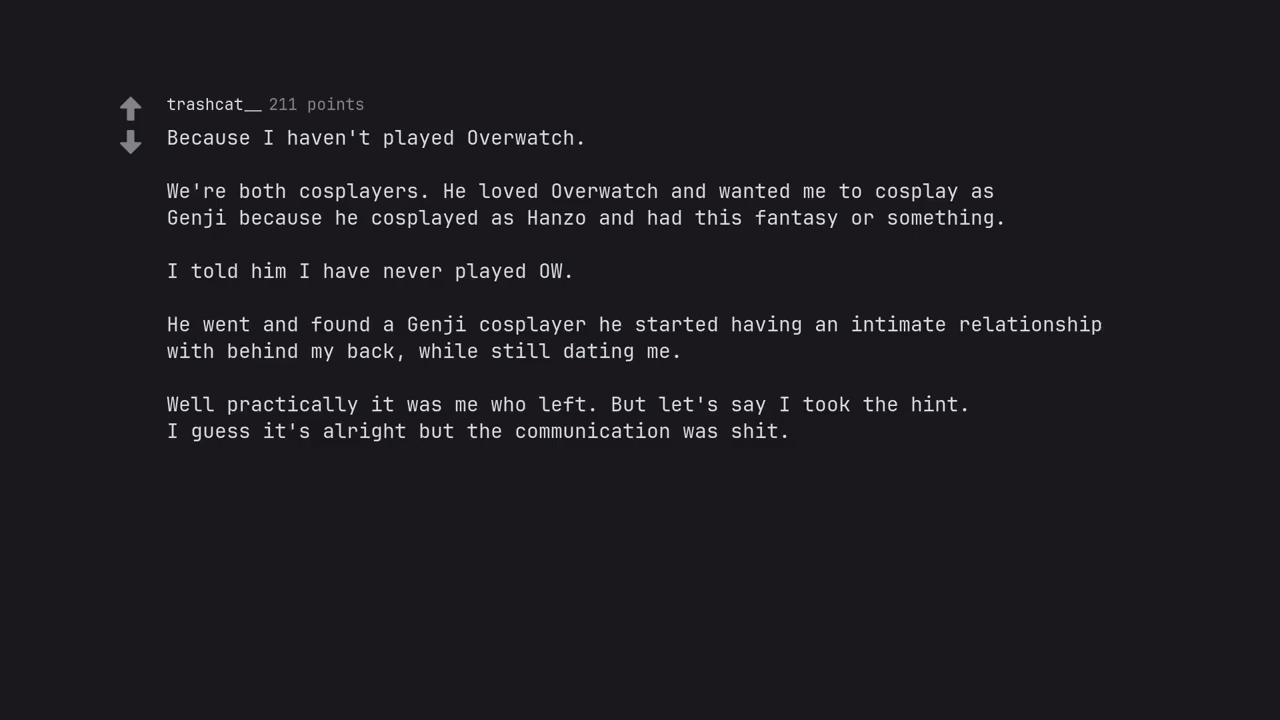